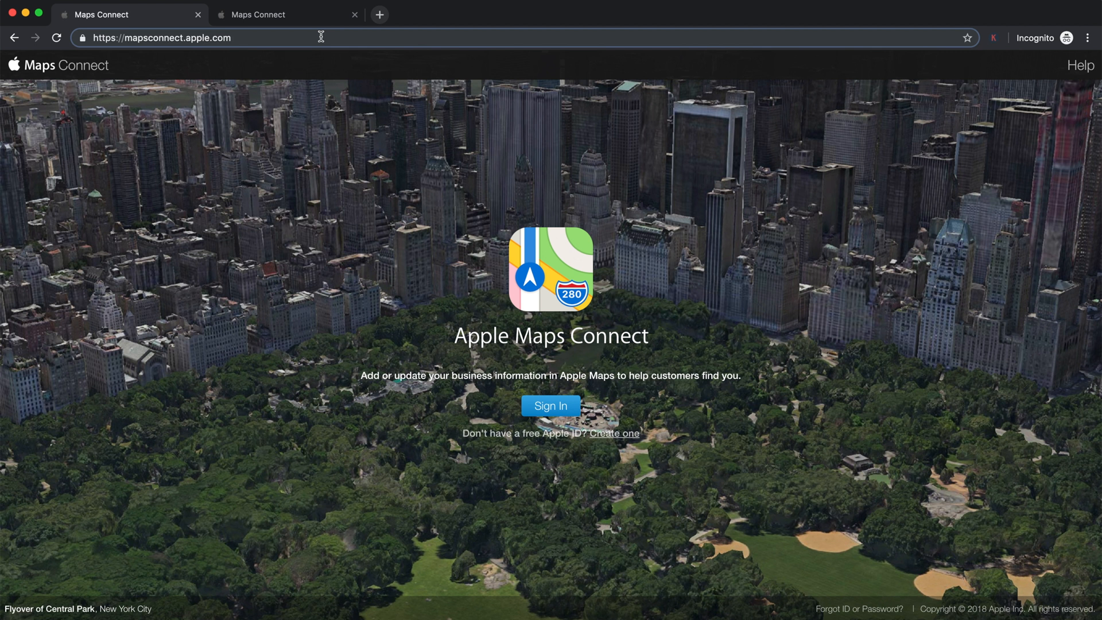
- Begin signing in to Apple Maps Connect from the welcome page
{"action": "left_click", "coordinate": [167, 38]}
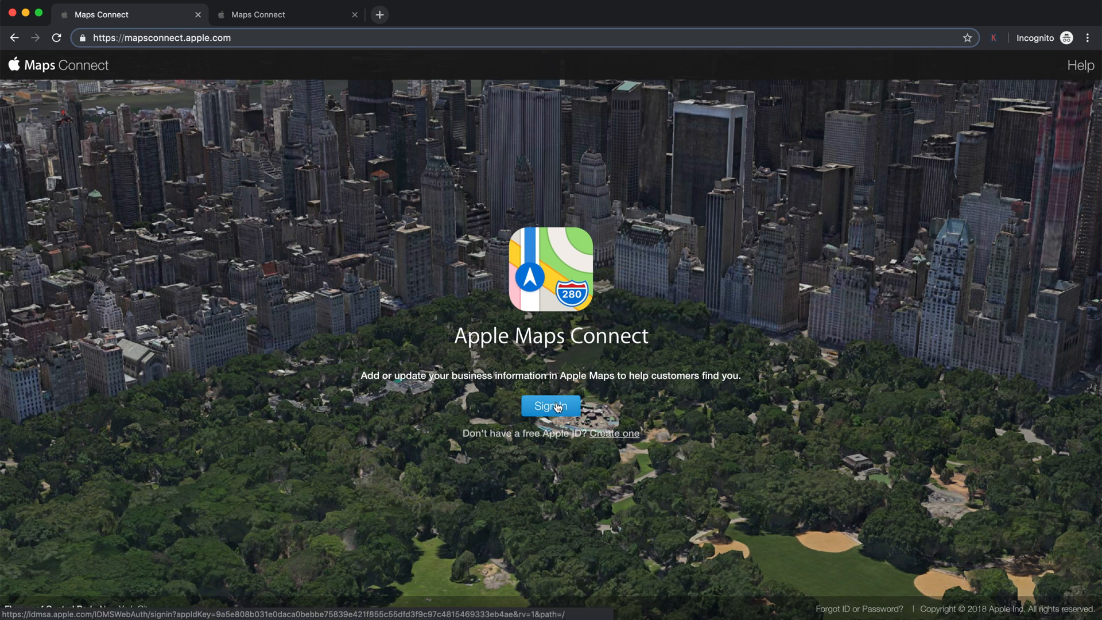
{"action": "mouse_move", "coordinate": [447, 295]}
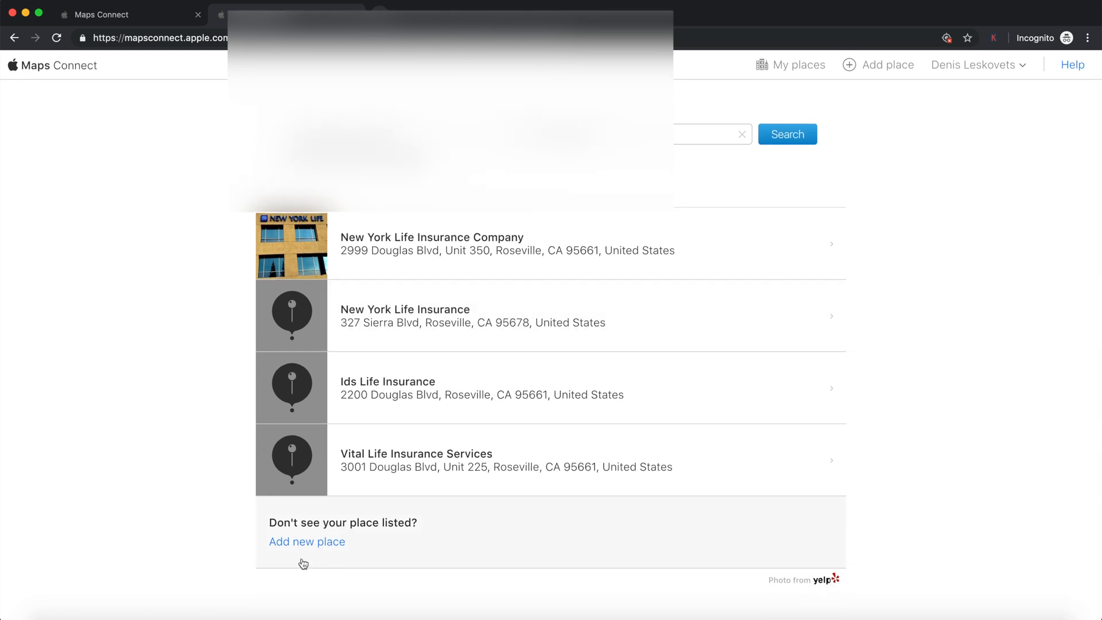
{"action": "mouse_move", "coordinate": [350, 542]}
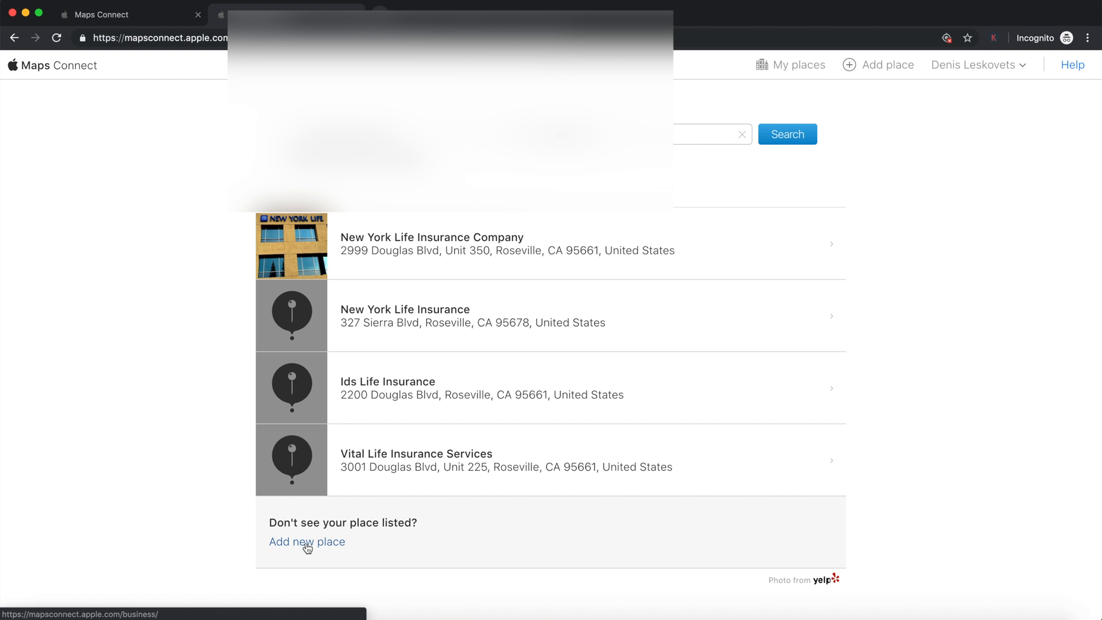
- Add a new place and search categories for 'business' and 'insurance'
{"action": "left_click", "coordinate": [306, 542]}
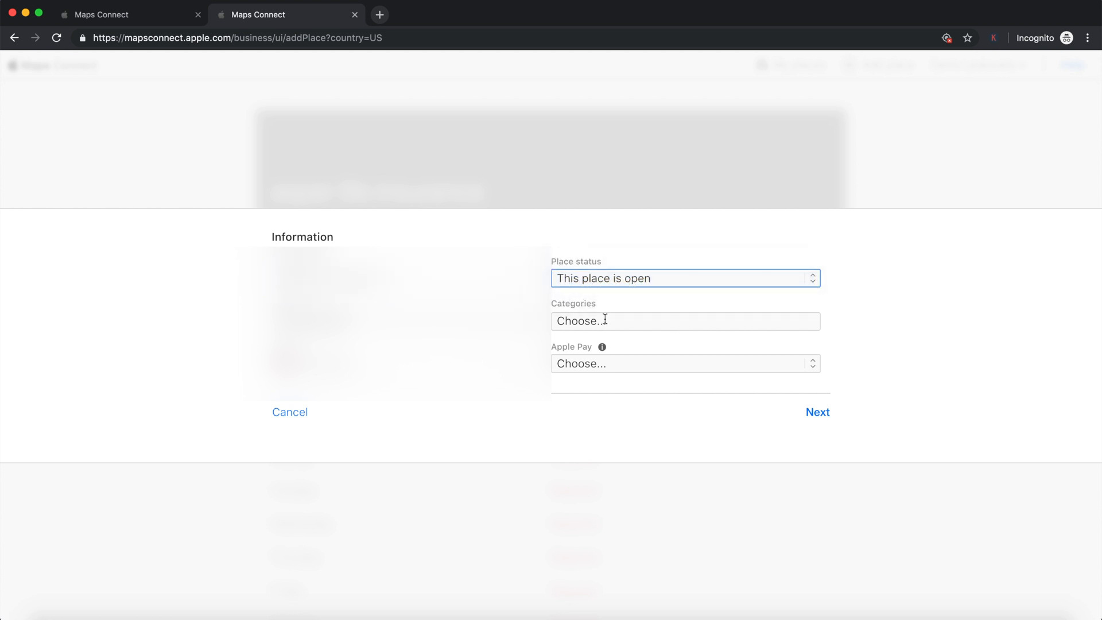
{"action": "left_click", "coordinate": [685, 321]}
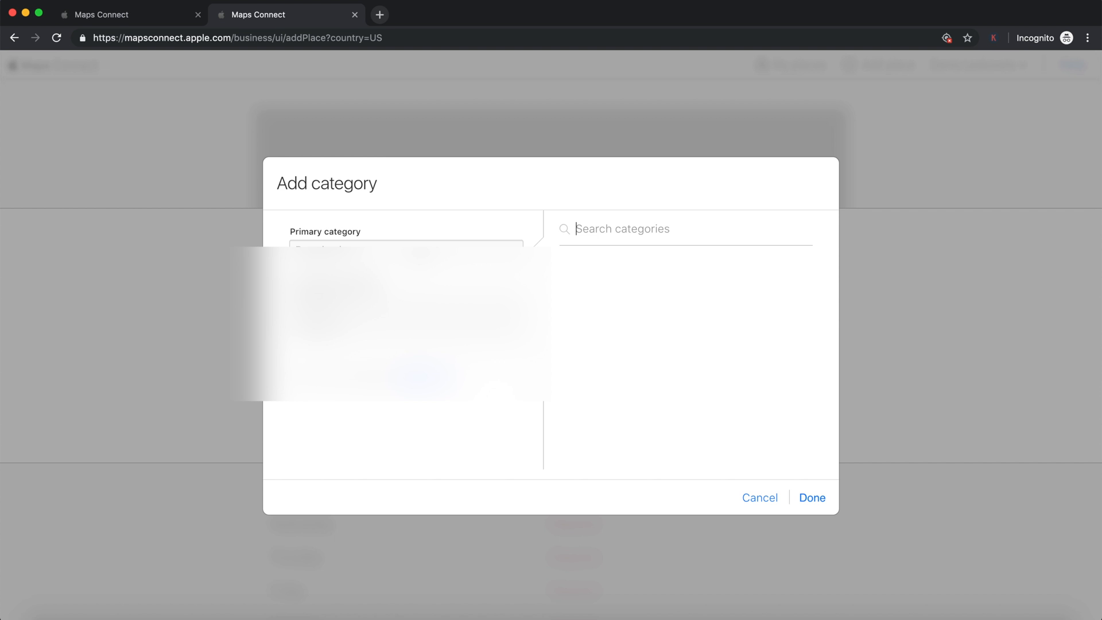
{"action": "type", "text": "business"}
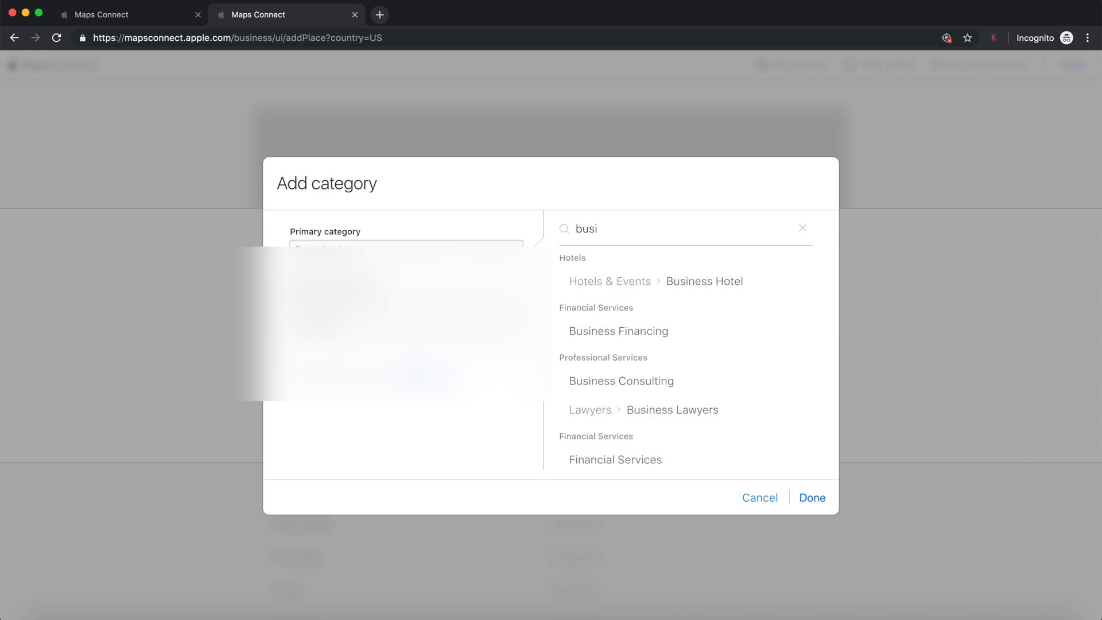
{"action": "type", "text": "insurance"}
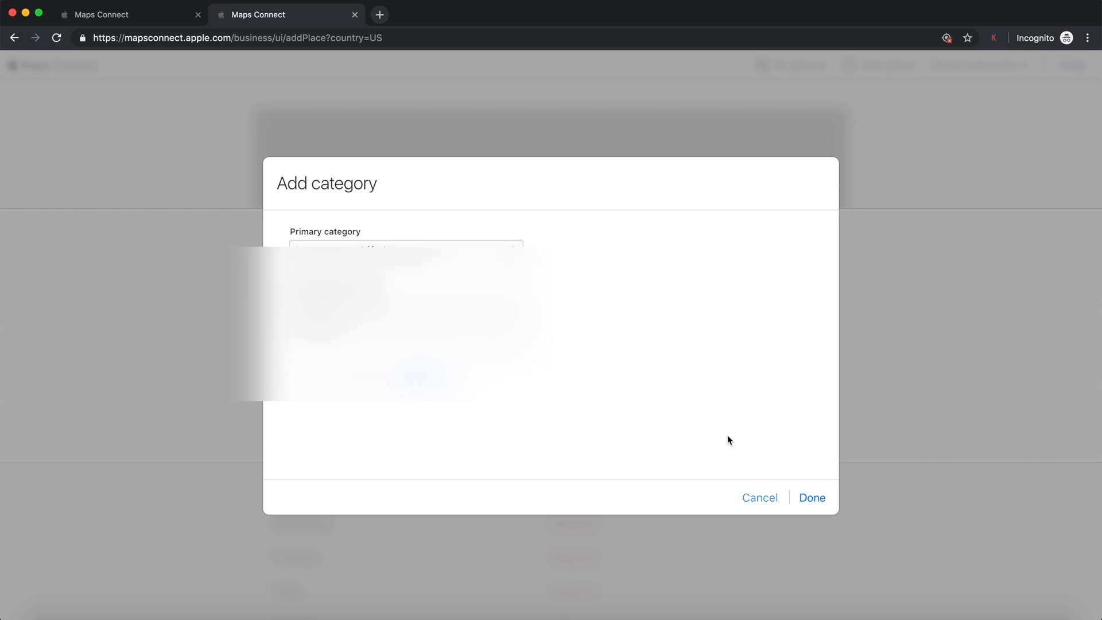
- Confirm the Insurance category and set Apple Pay to Accepted
{"action": "left_click", "coordinate": [812, 498]}
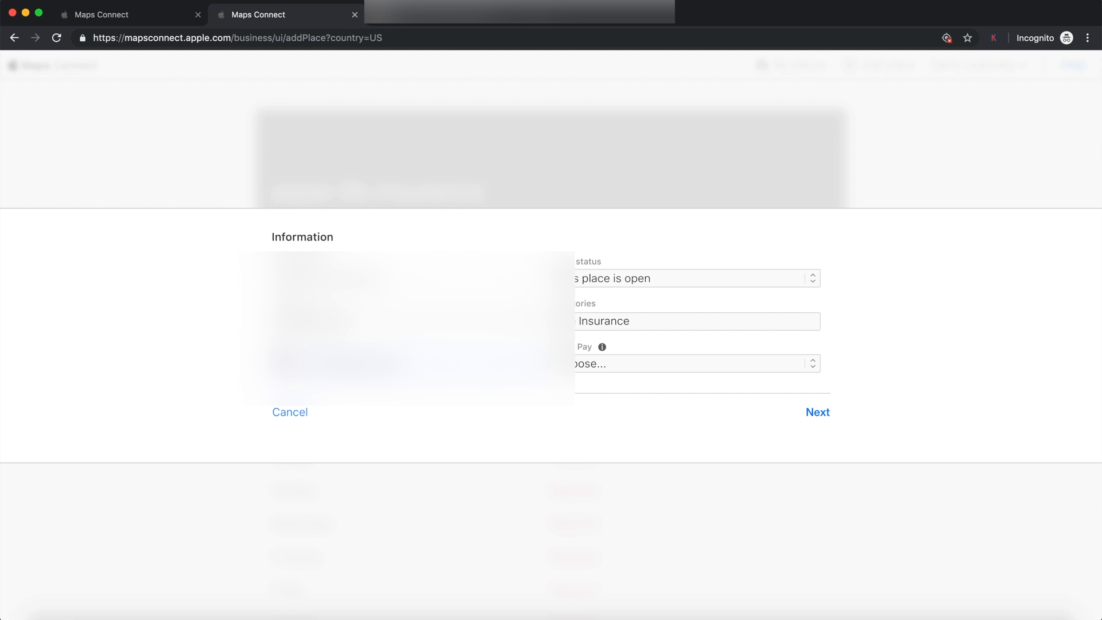
{"action": "left_click", "coordinate": [695, 364]}
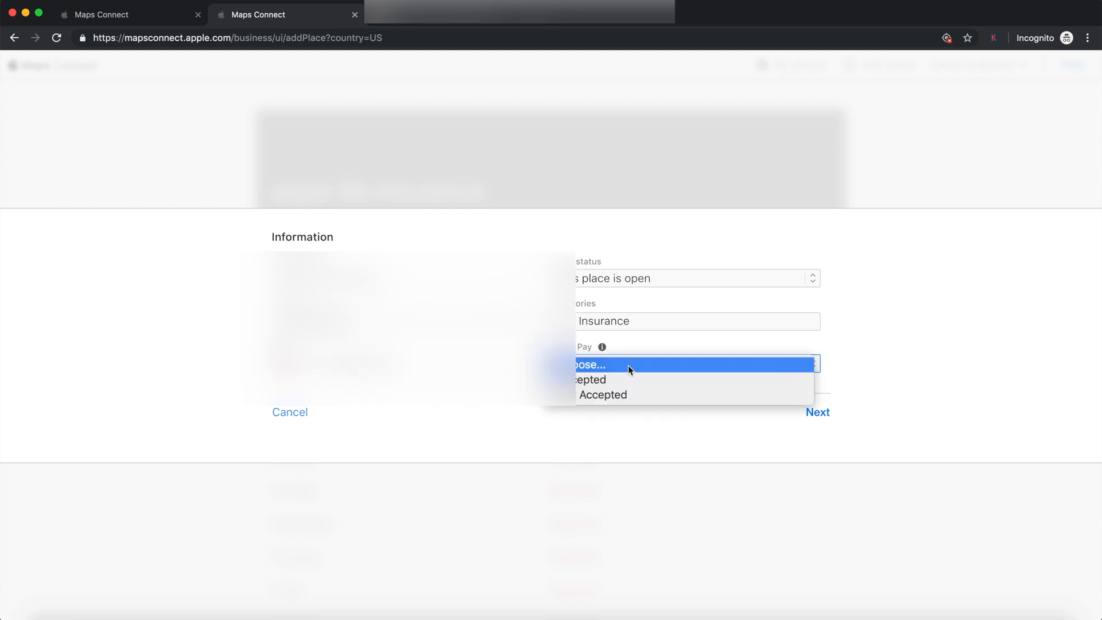
{"action": "mouse_move", "coordinate": [628, 400]}
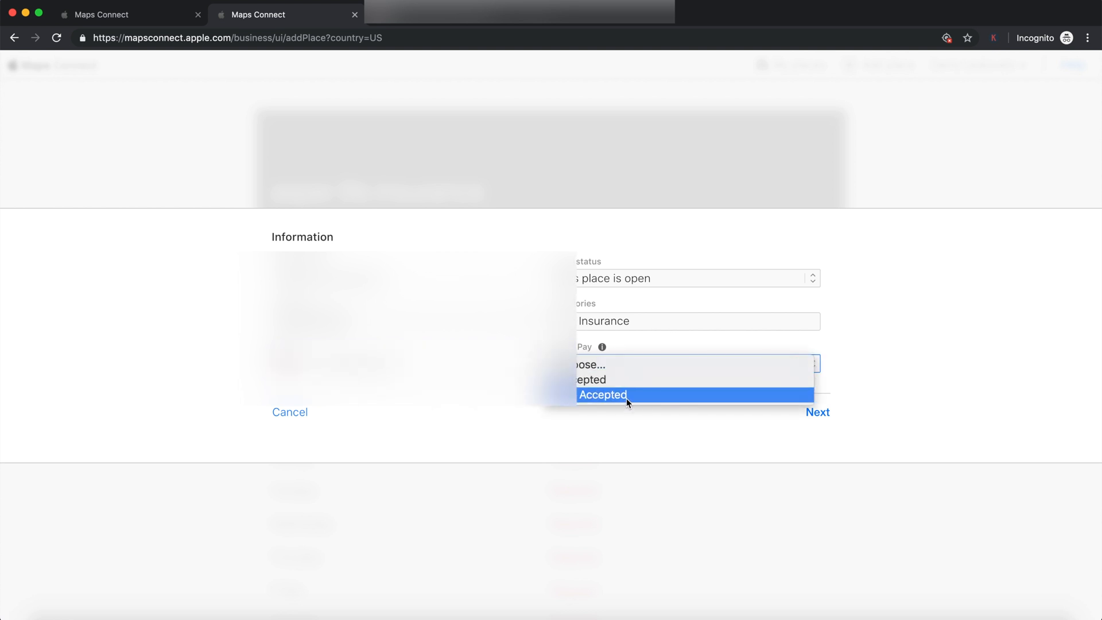
{"action": "left_click", "coordinate": [618, 394]}
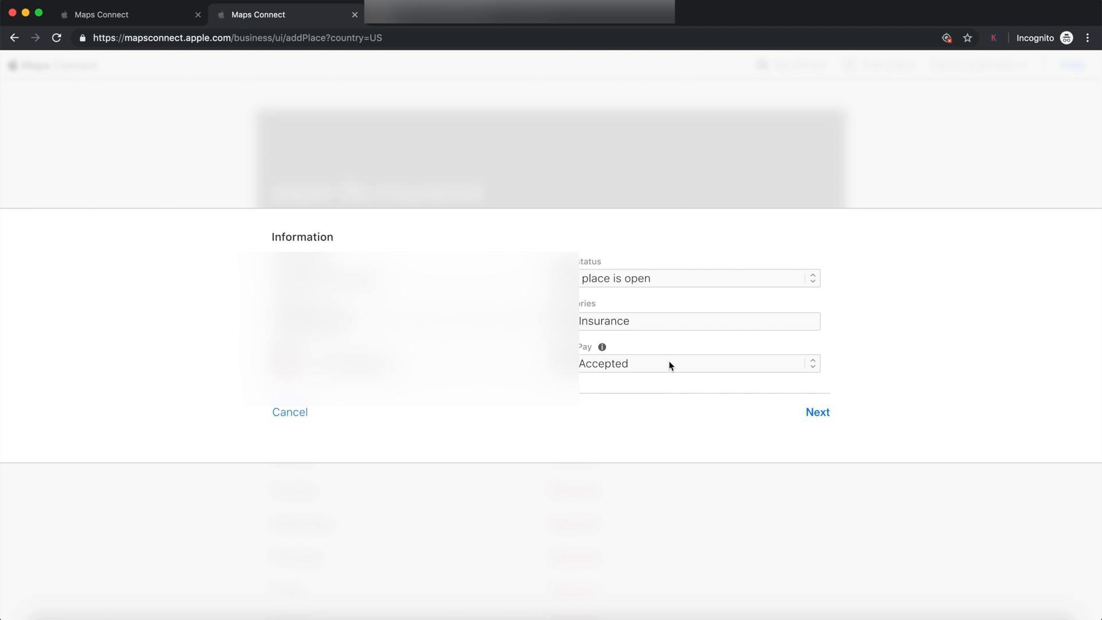
{"action": "left_click", "coordinate": [669, 364]}
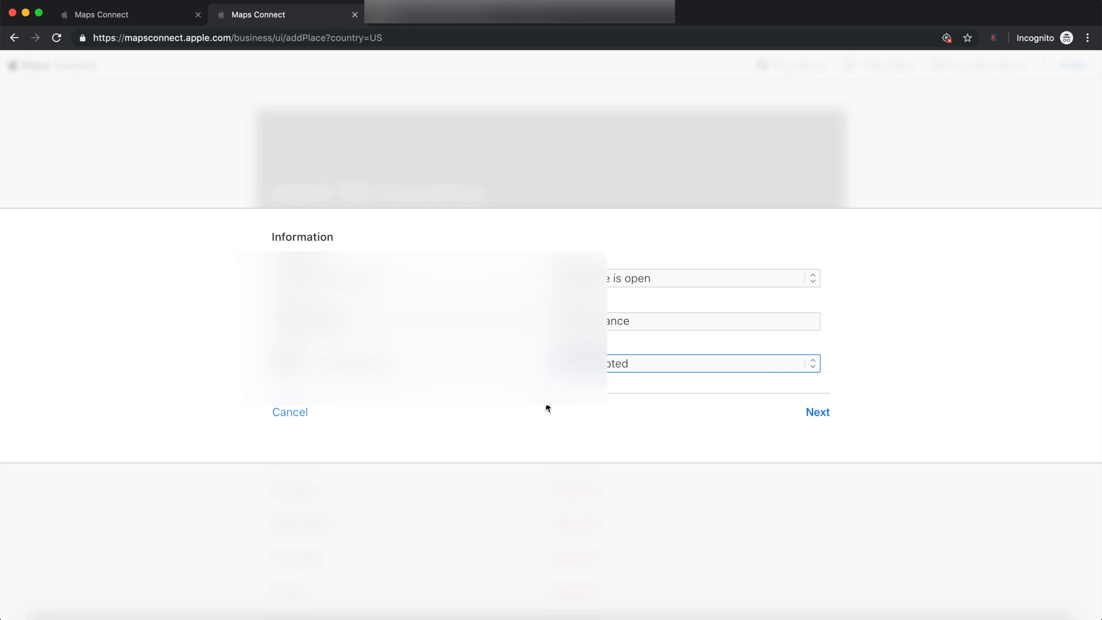
{"action": "mouse_move", "coordinate": [818, 413]}
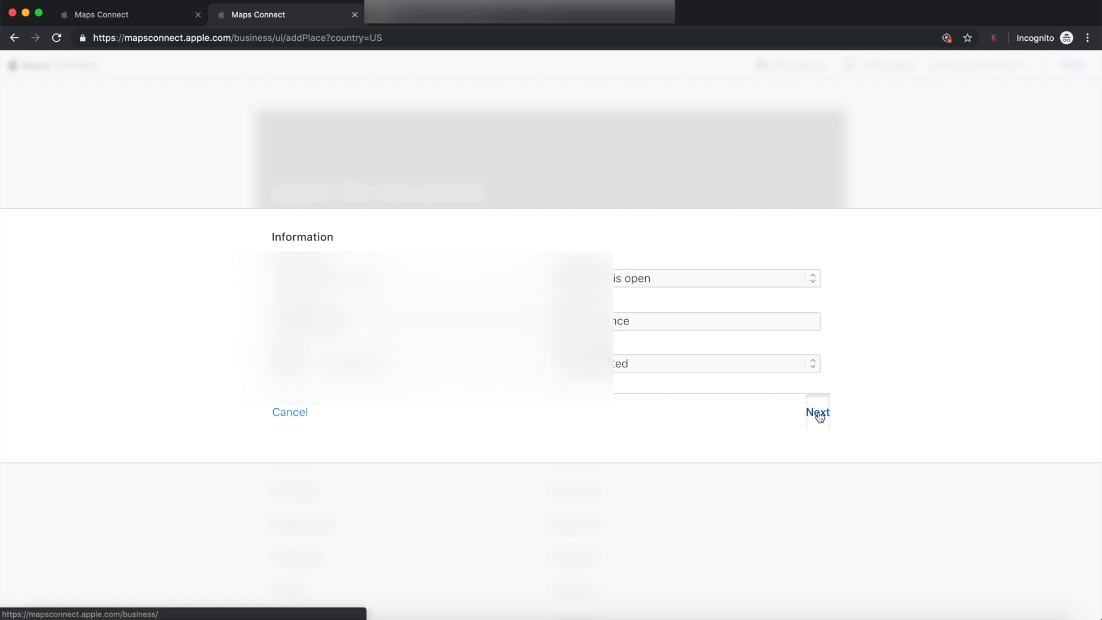
- Verify the place's phone number through a 'Call me now' verification call
{"action": "left_click", "coordinate": [816, 412]}
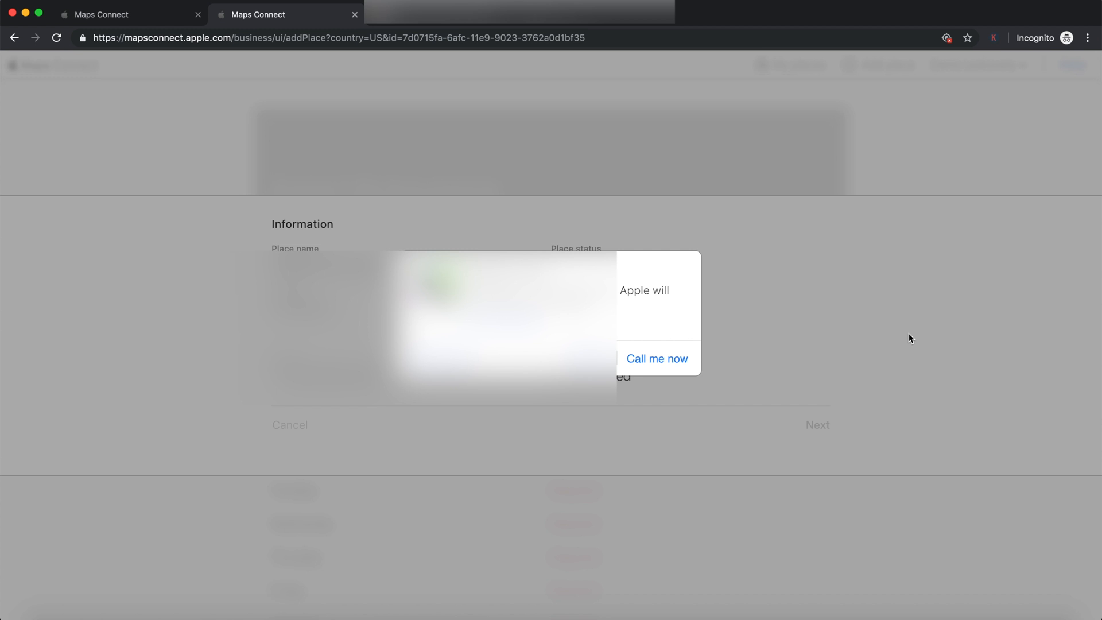
{"action": "left_click", "coordinate": [656, 358]}
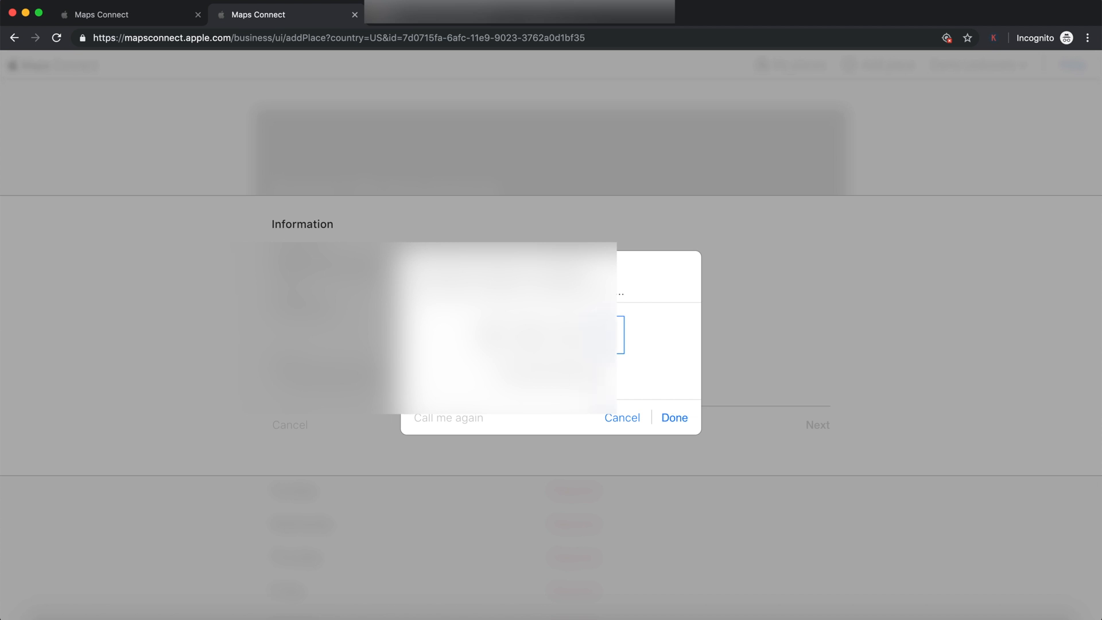
{"action": "mouse_move", "coordinate": [680, 421]}
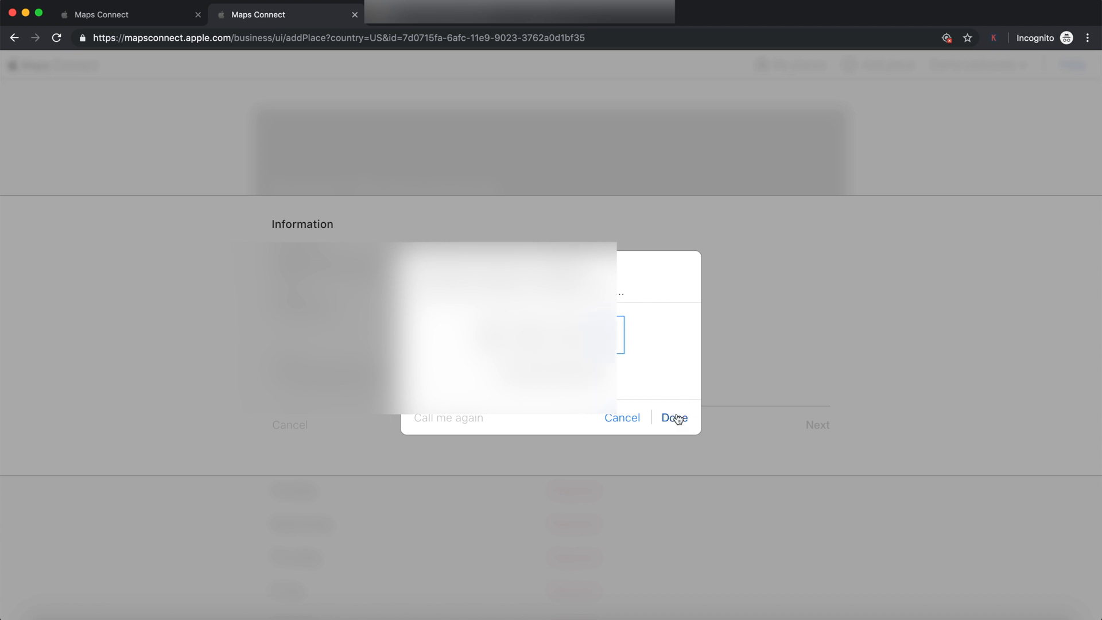
{"action": "left_click", "coordinate": [674, 417]}
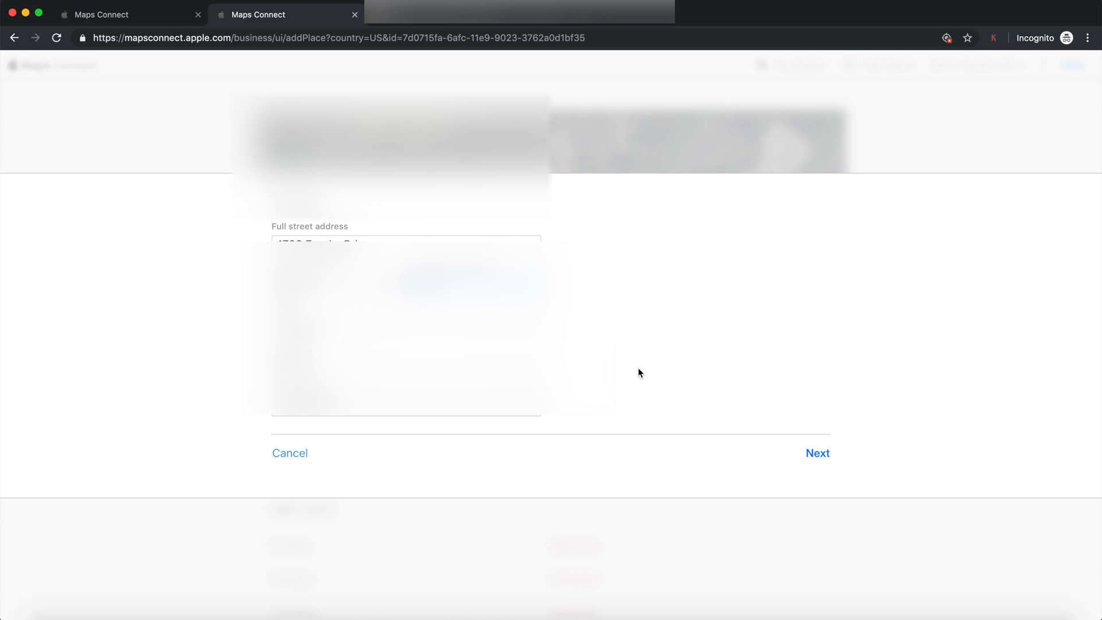
- Use the first suggested street address and accept the main-door map location
{"action": "left_click", "coordinate": [817, 452]}
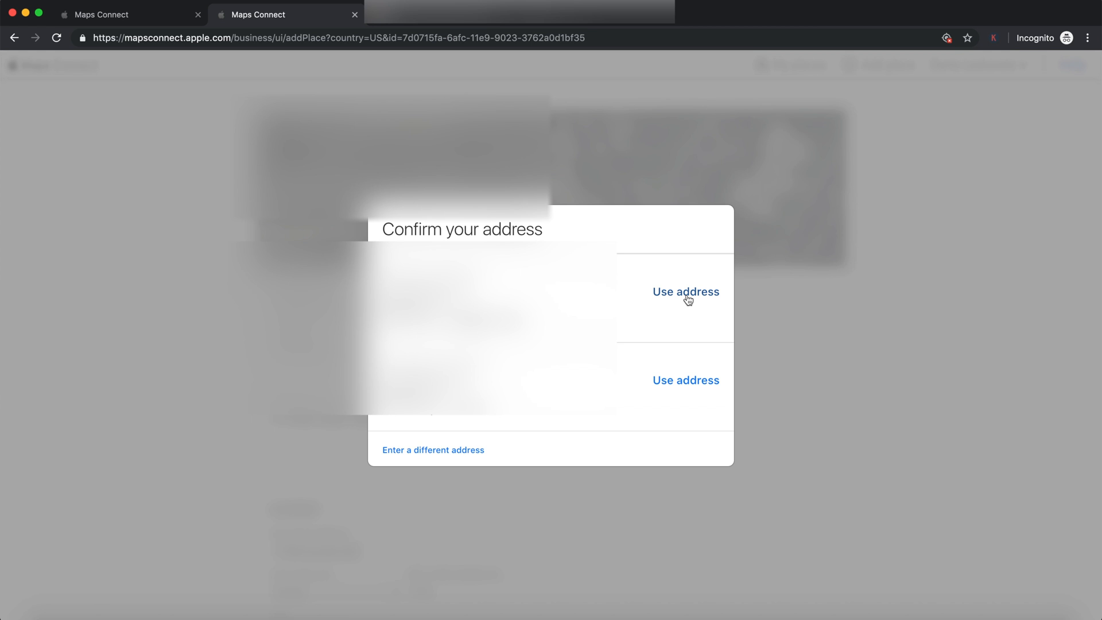
{"action": "left_click", "coordinate": [685, 291]}
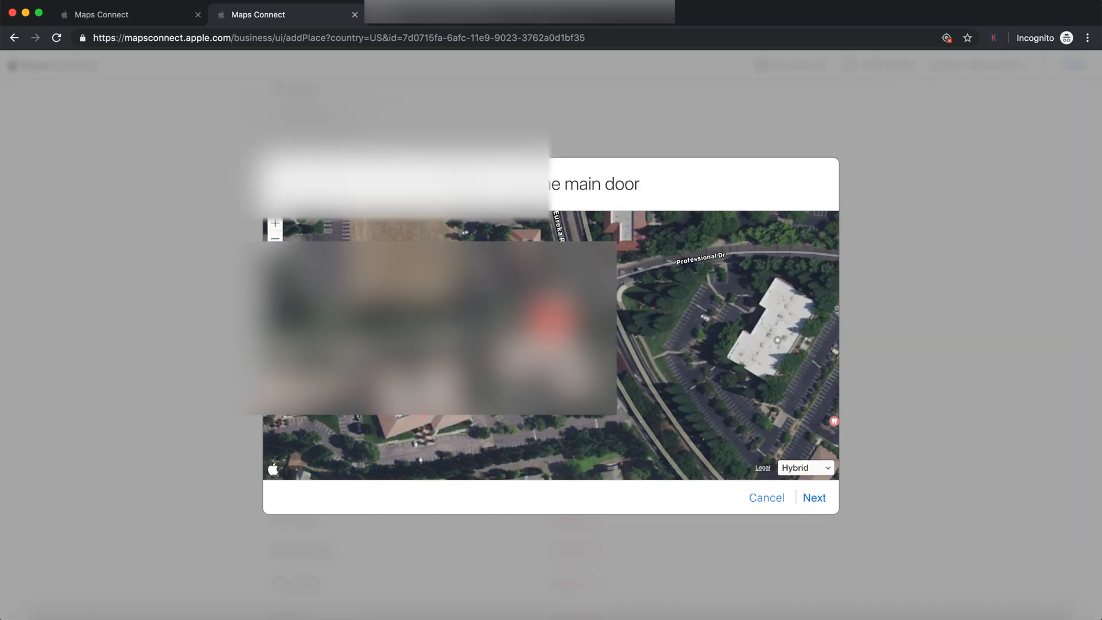
{"action": "left_click", "coordinate": [815, 497]}
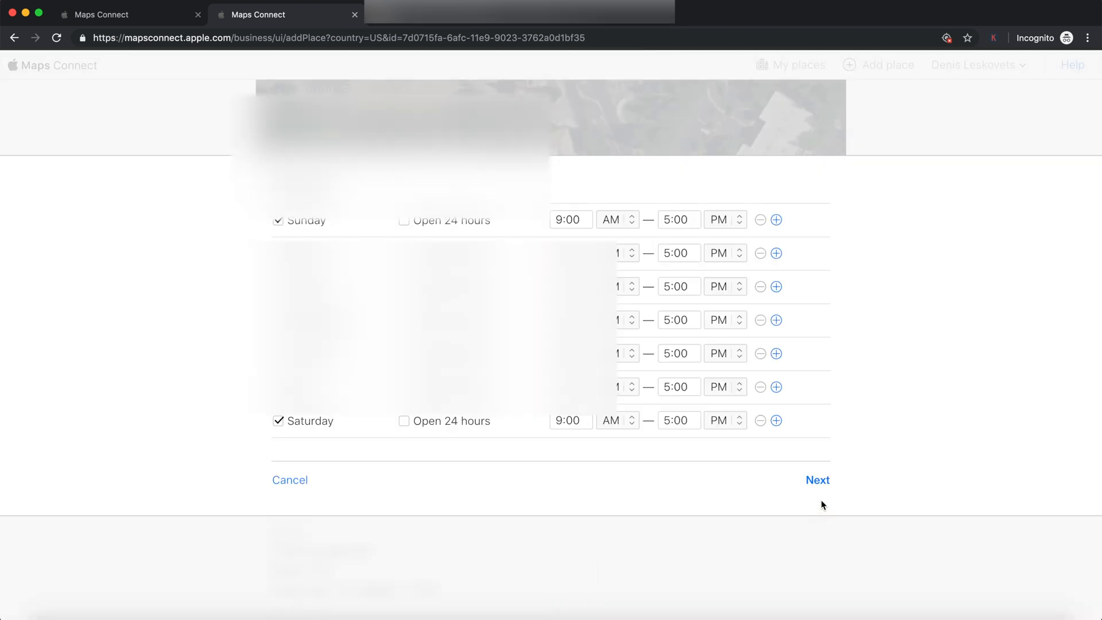
- Mark Sunday and Saturday as closed and pass the Web links step
{"action": "left_click", "coordinate": [278, 221]}
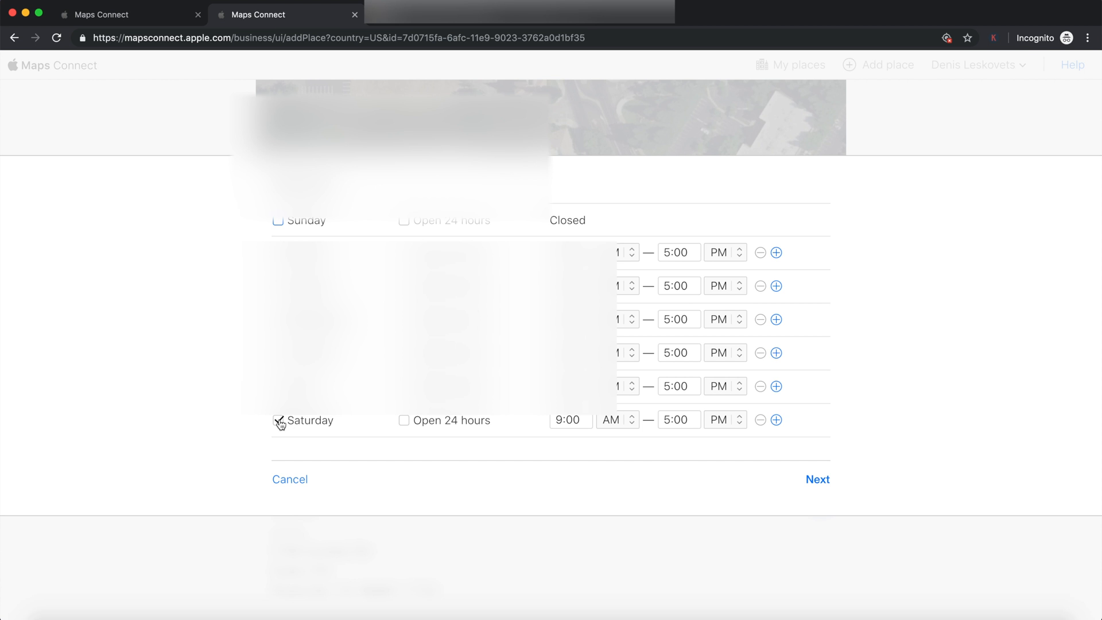
{"action": "left_click", "coordinate": [278, 420]}
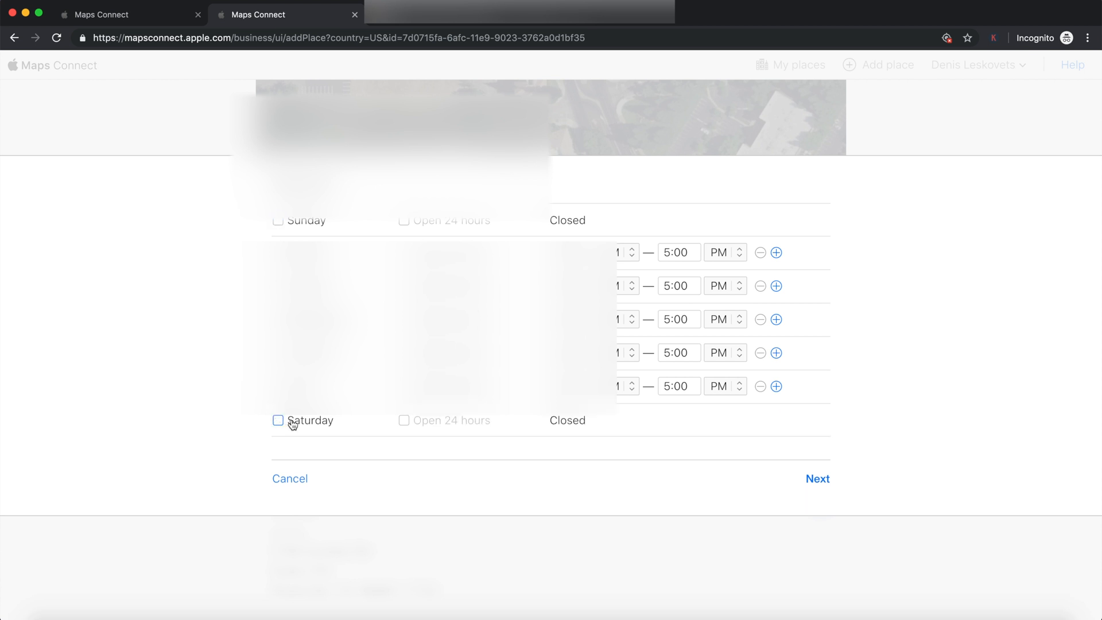
{"action": "mouse_move", "coordinate": [797, 466]}
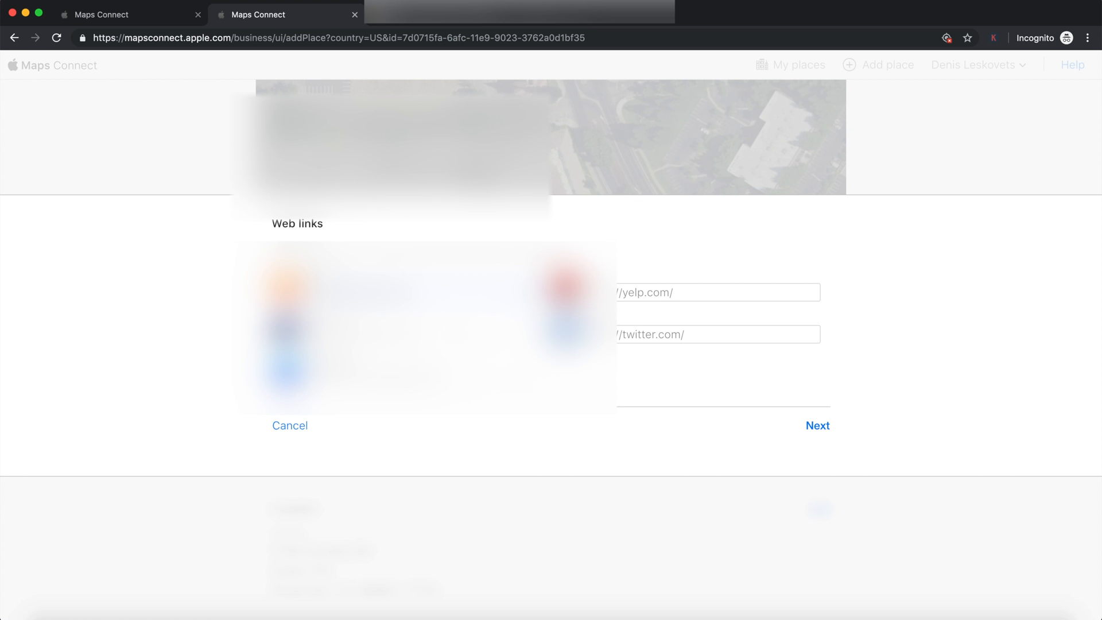
{"action": "mouse_move", "coordinate": [798, 436]}
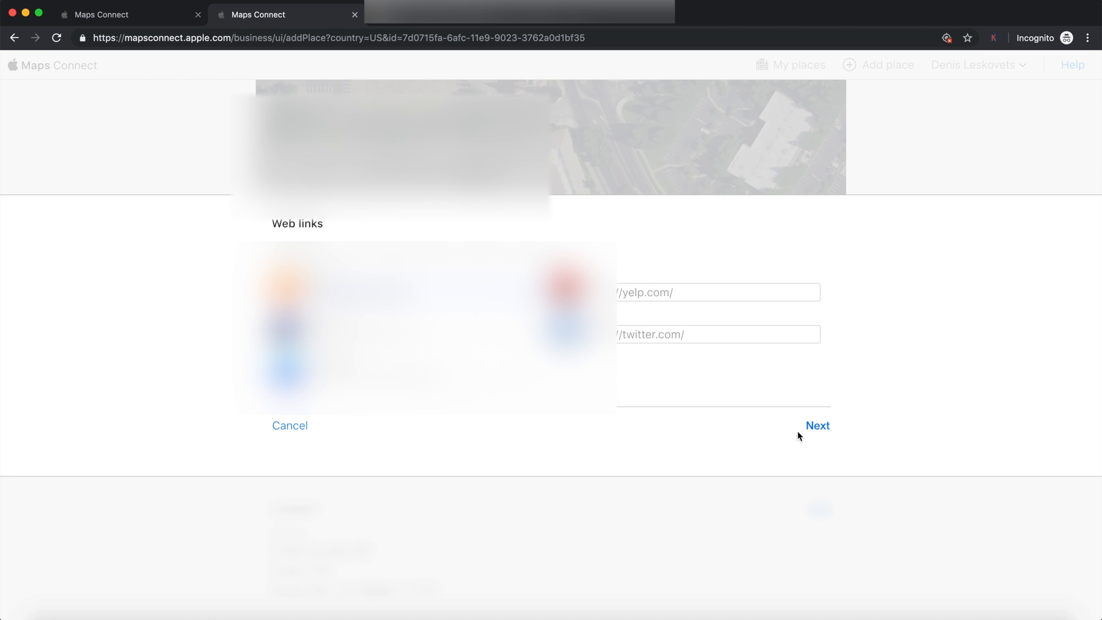
{"action": "mouse_move", "coordinate": [811, 431]}
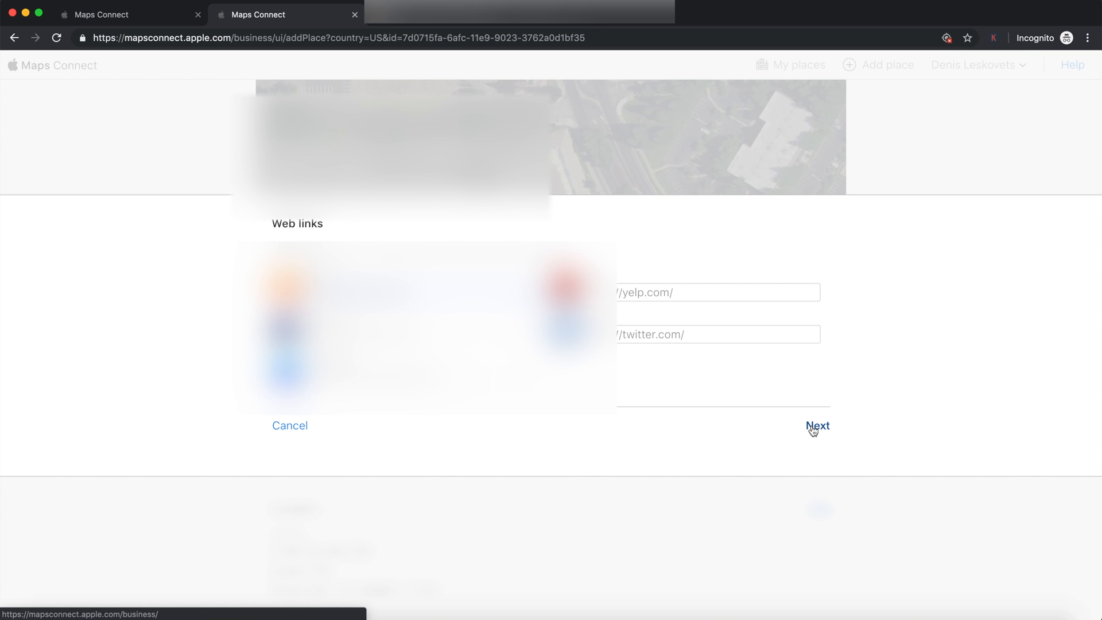
{"action": "left_click", "coordinate": [817, 427]}
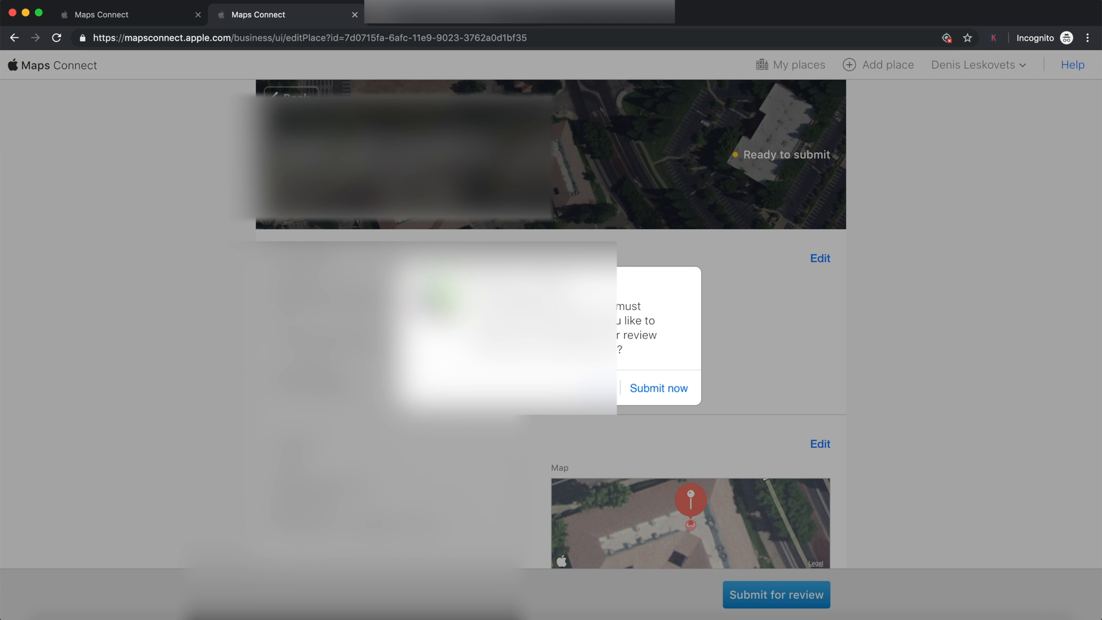
{"action": "mouse_move", "coordinate": [653, 393]}
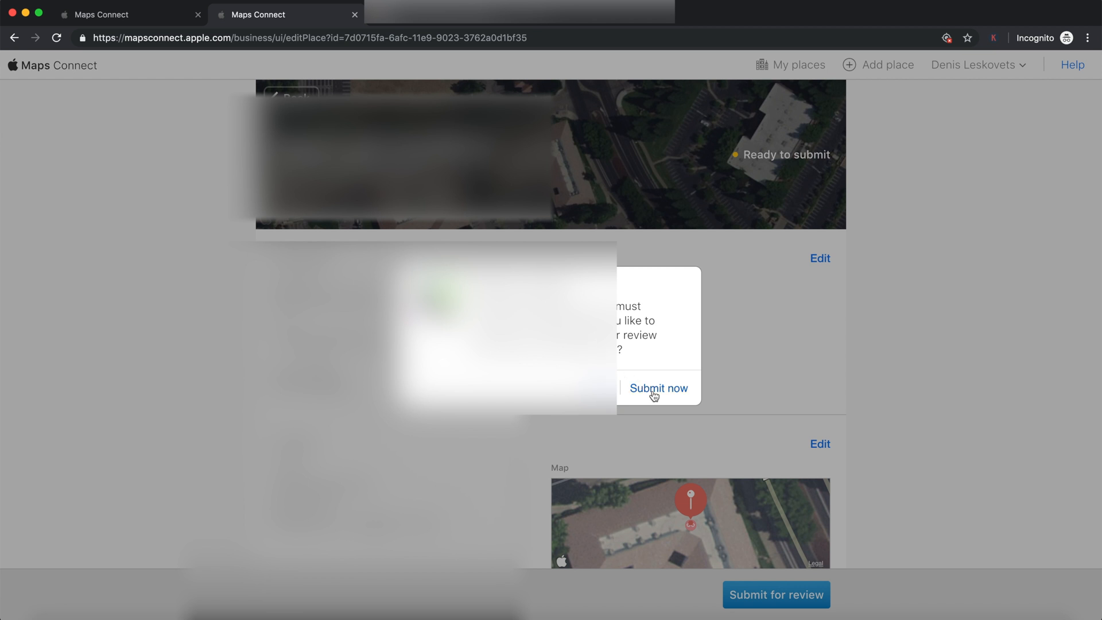
- Choose 'Submit now' to send the new place for review
{"action": "left_click", "coordinate": [658, 388]}
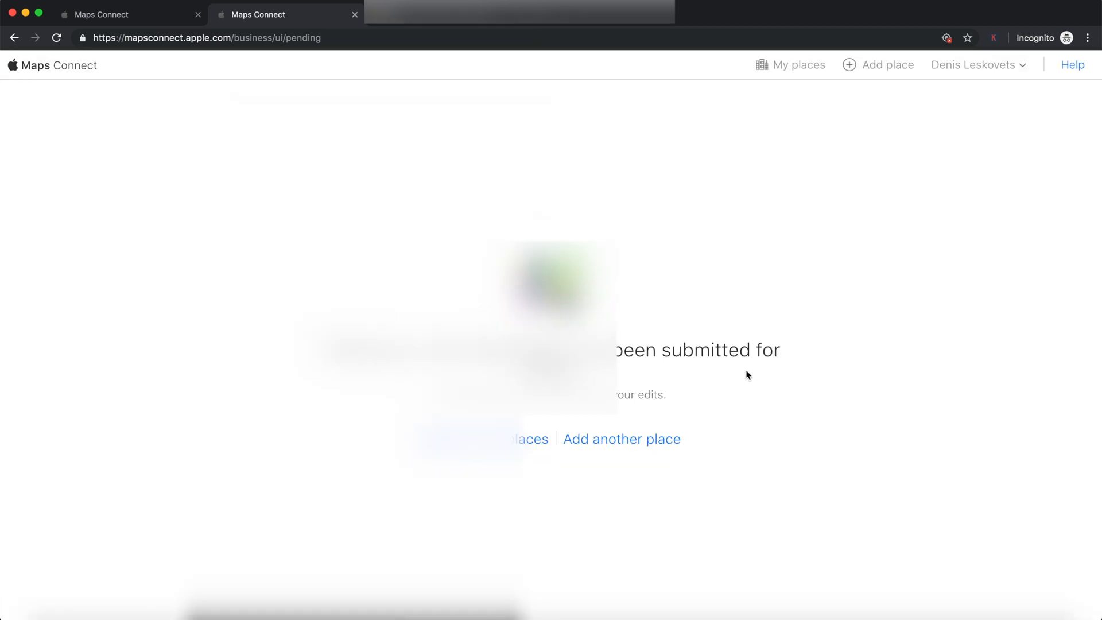